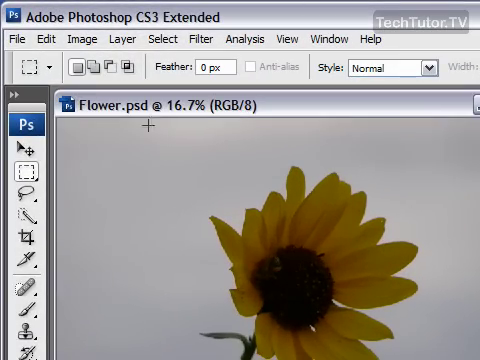
# - Open the File menu to save the Flower image as Flower.tif in TIFF format
pyautogui.click(14, 38)
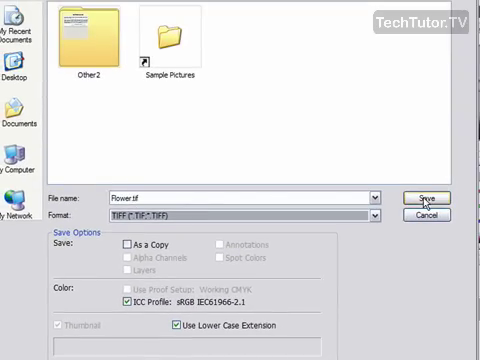
# - Save Flower.tif and set TIFF image compression to None
pyautogui.click(439, 197)
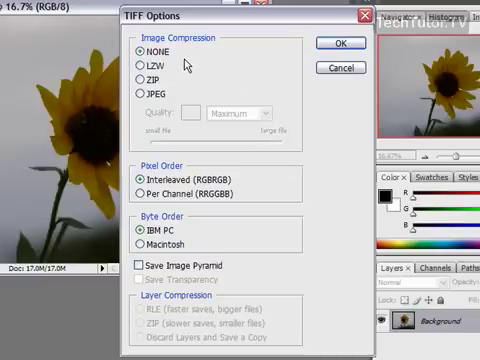
pyautogui.click(131, 65)
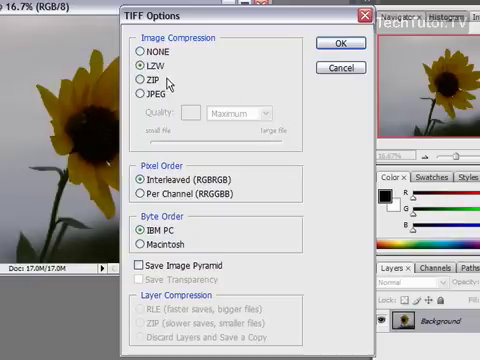
pyautogui.click(135, 53)
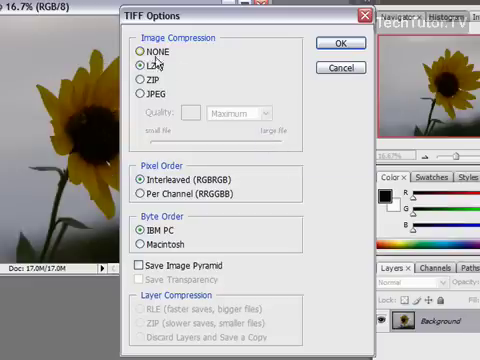
pyautogui.click(133, 52)
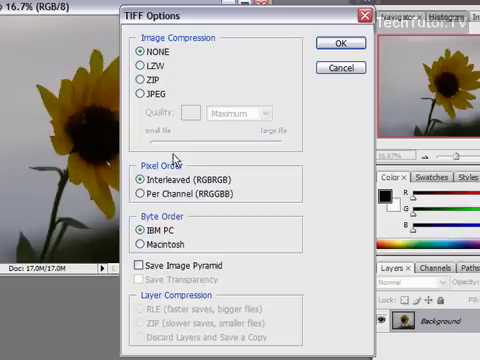